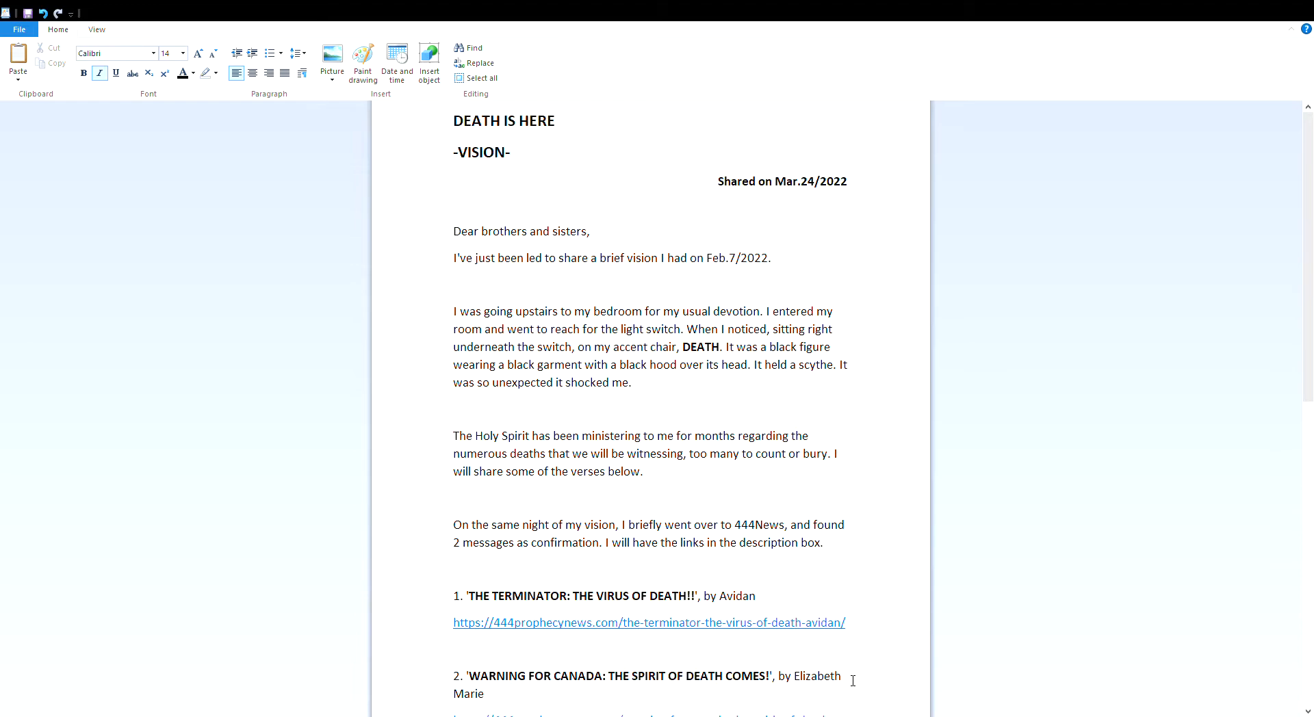
pyautogui.moveTo(843, 687)
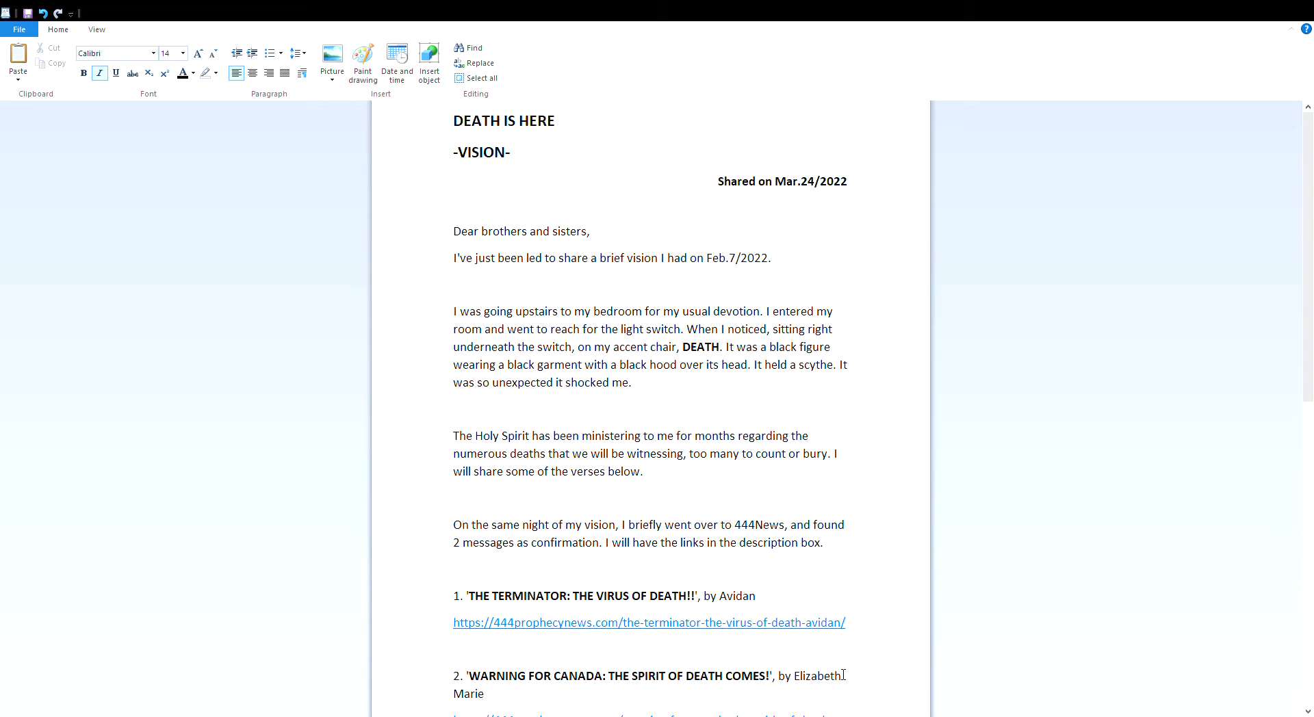
# - Scroll past the title so both 444News message links come into view
pyautogui.scroll(-3)
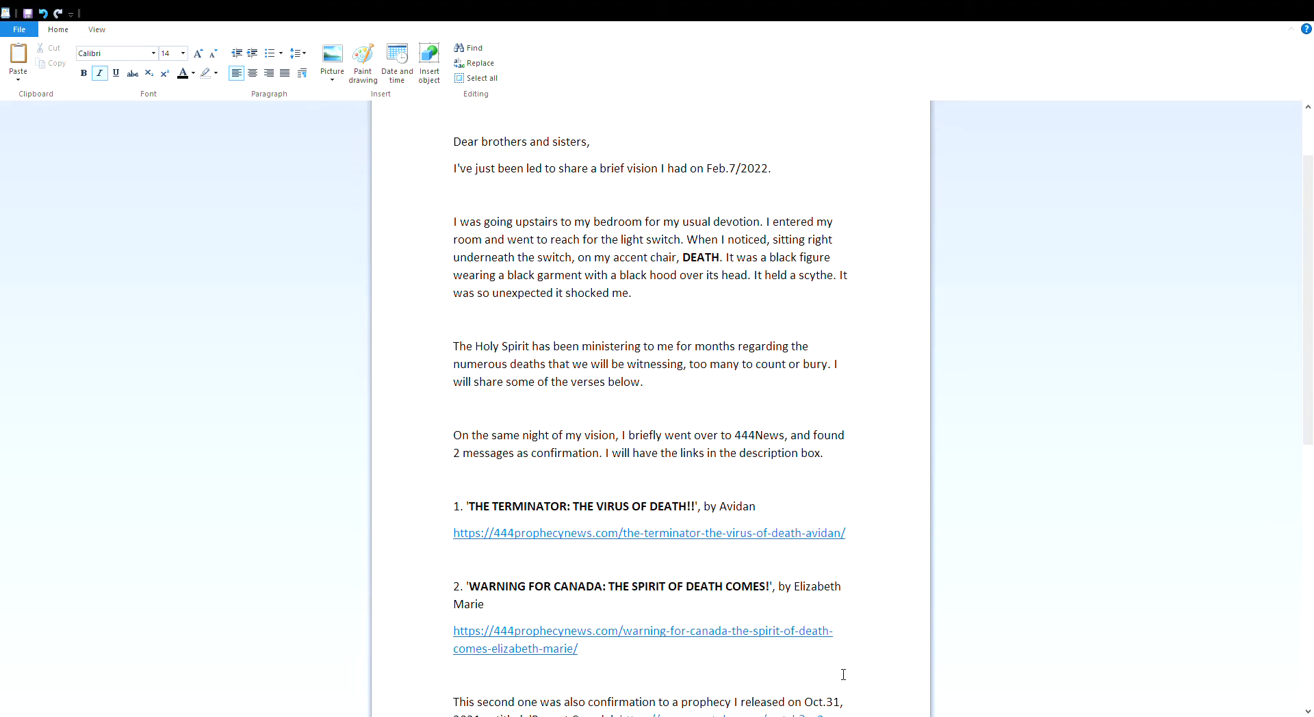
pyautogui.moveTo(851, 662)
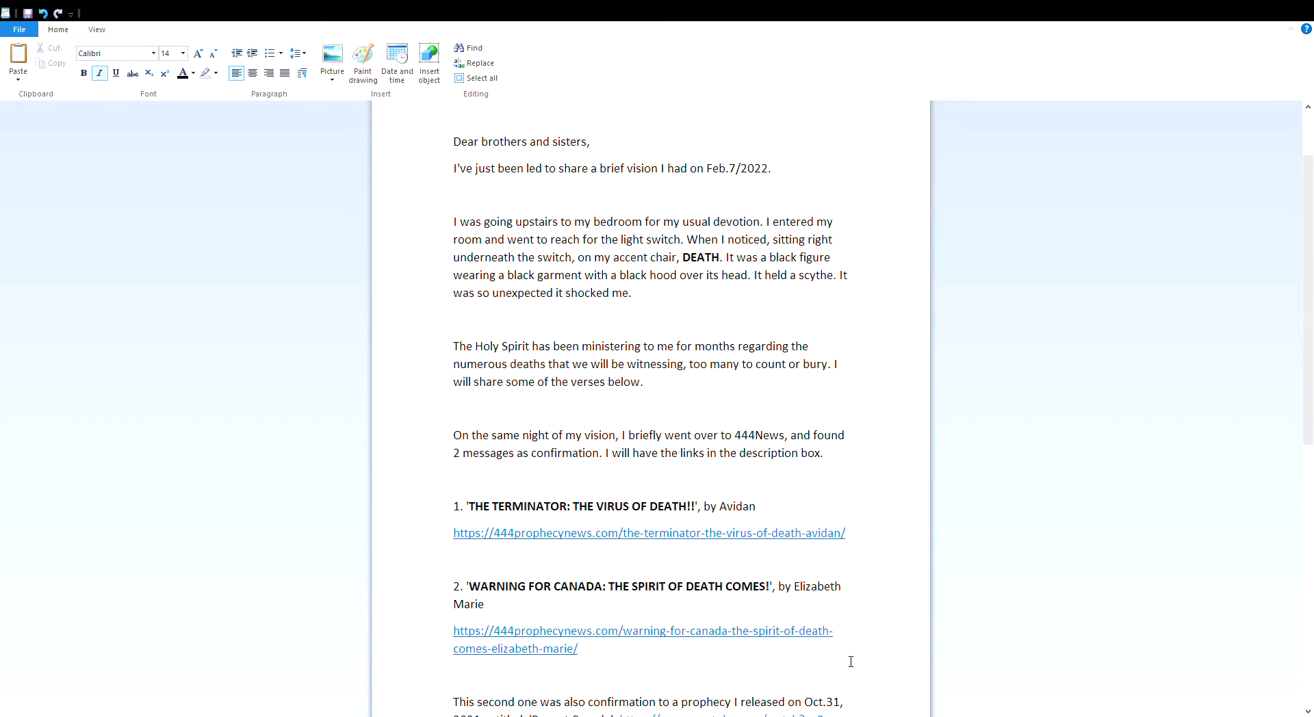
# - Scroll to bring the Repent Canada prophecy confirmation paragraph into view below the links
pyautogui.scroll(-3)
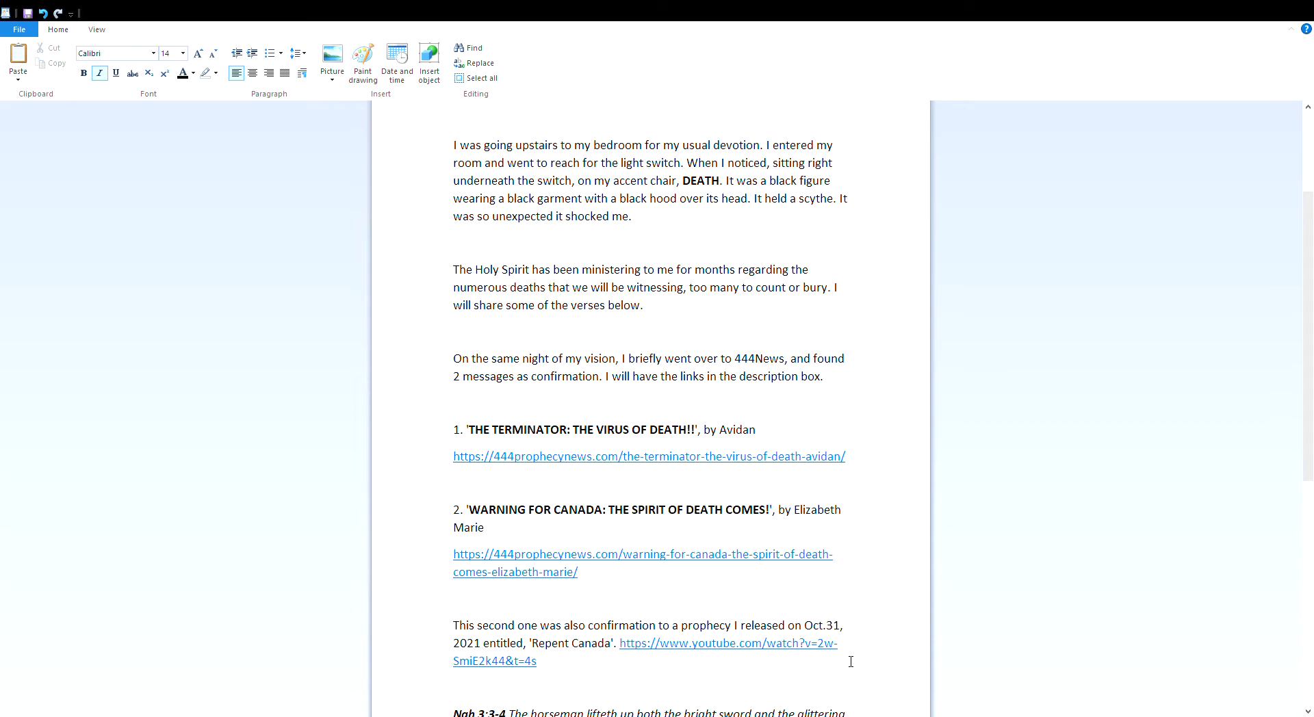
# - Scroll down until the Nahum 3:3-4, Amos 8:3 and Jer. 9:21-22 verses are fully visible
pyautogui.scroll(-3)
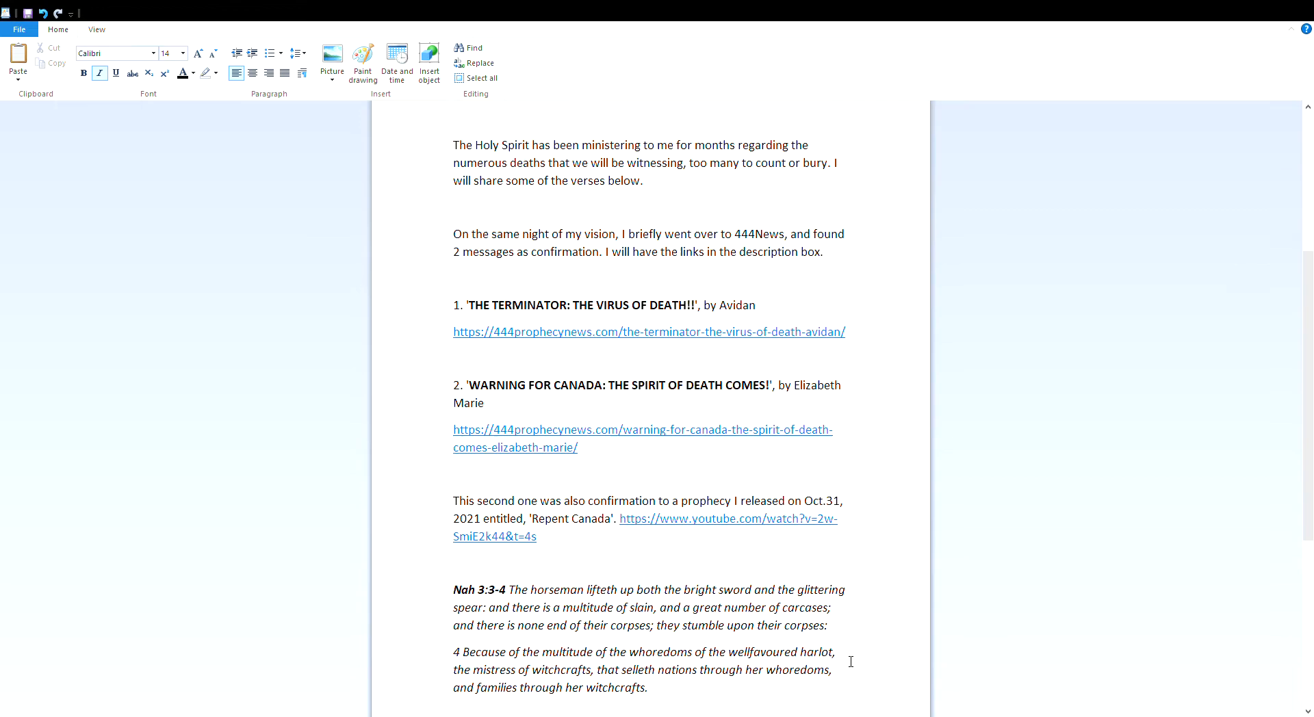
pyautogui.scroll(-3)
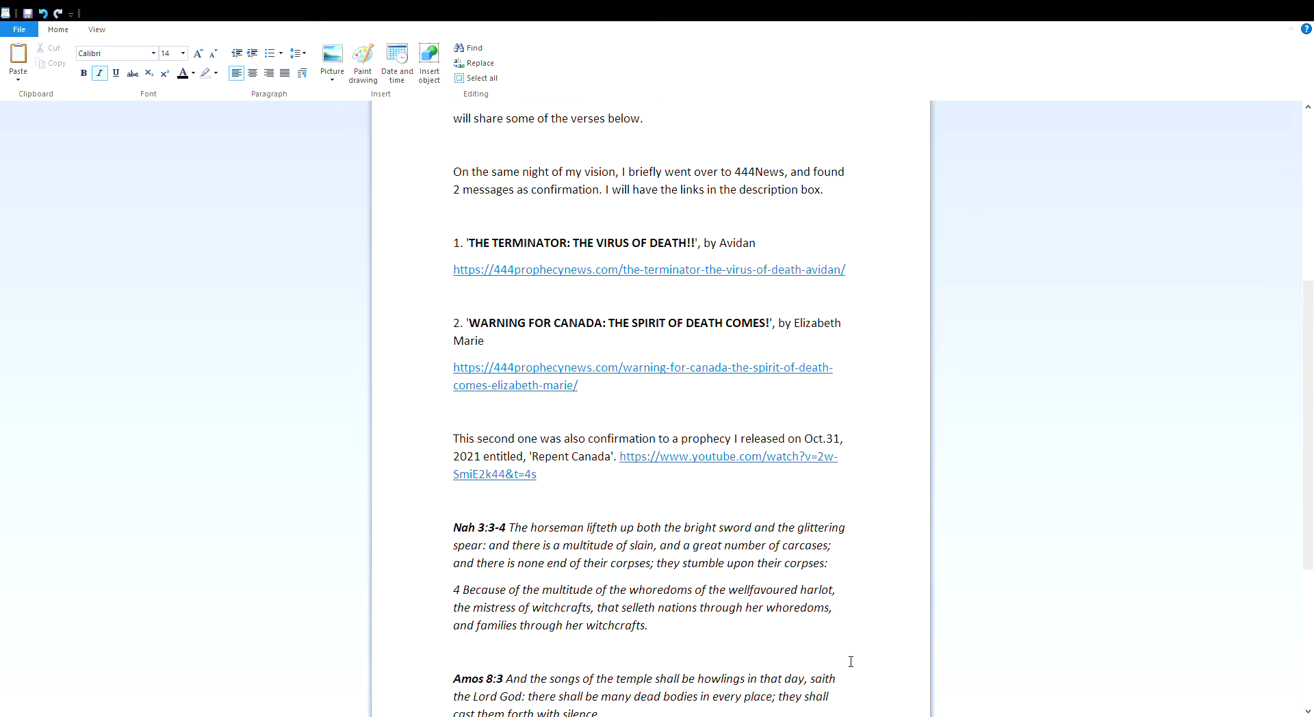
pyautogui.scroll(-3)
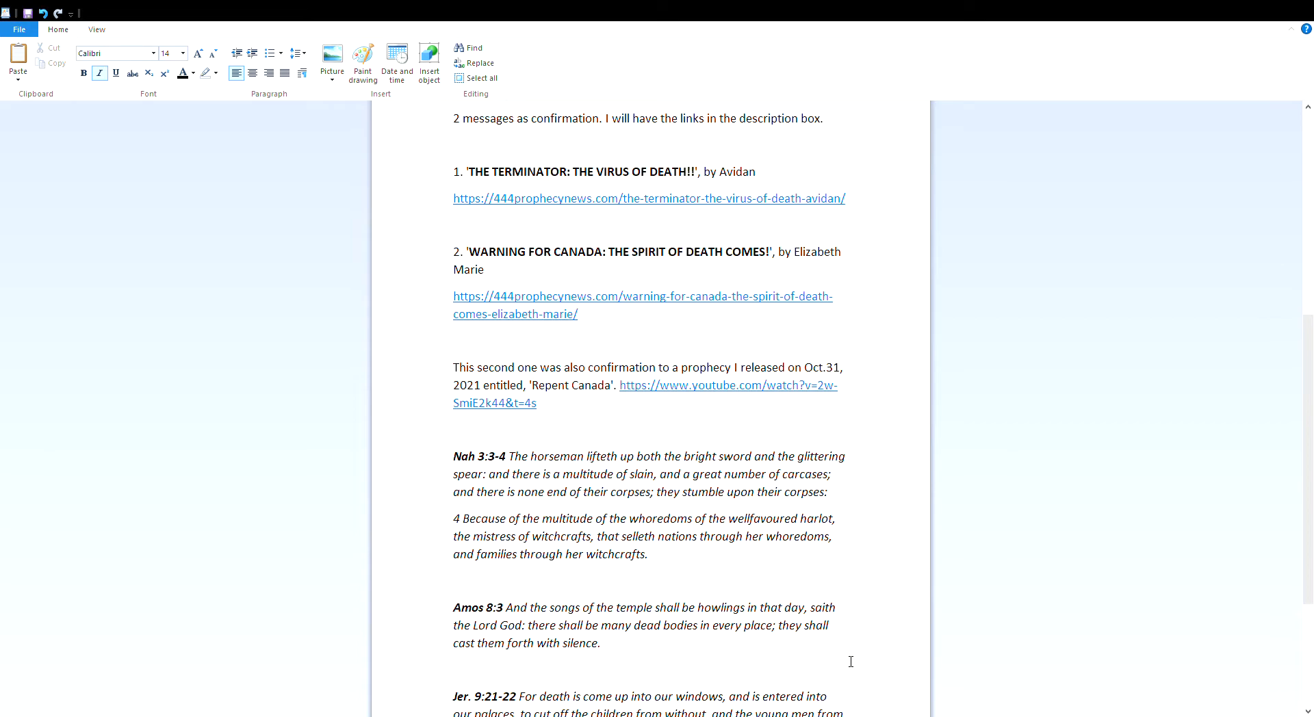
pyautogui.scroll(-3)
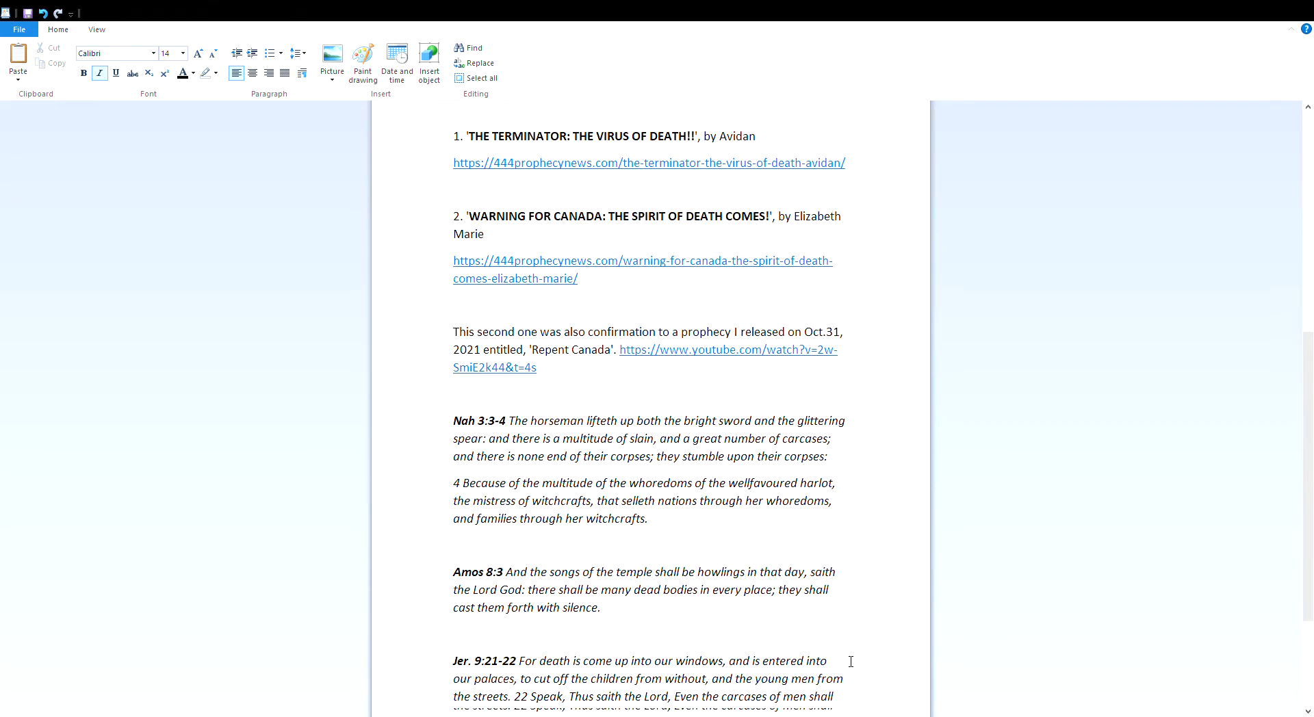
pyautogui.scroll(-3)
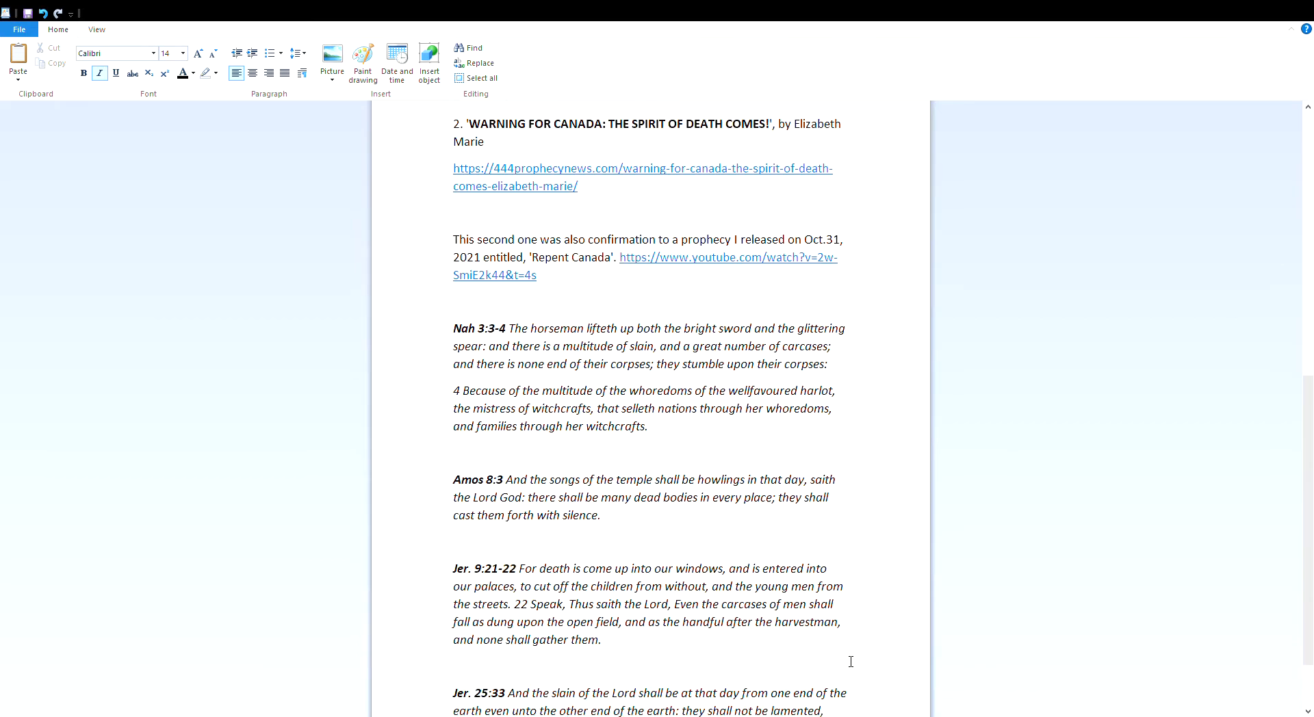
# - Scroll to the document's end showing Jer. 25:33 and place the cursor after the text
pyautogui.scroll(-3)
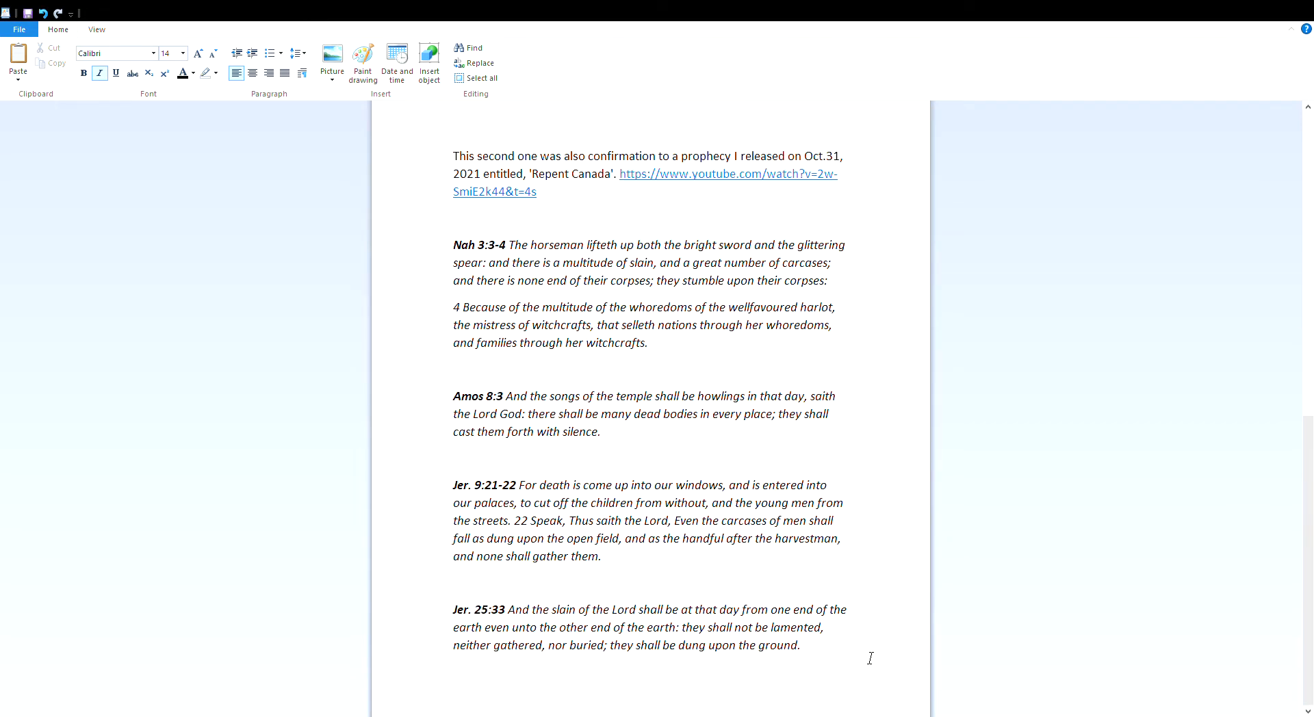
pyautogui.moveTo(874, 663)
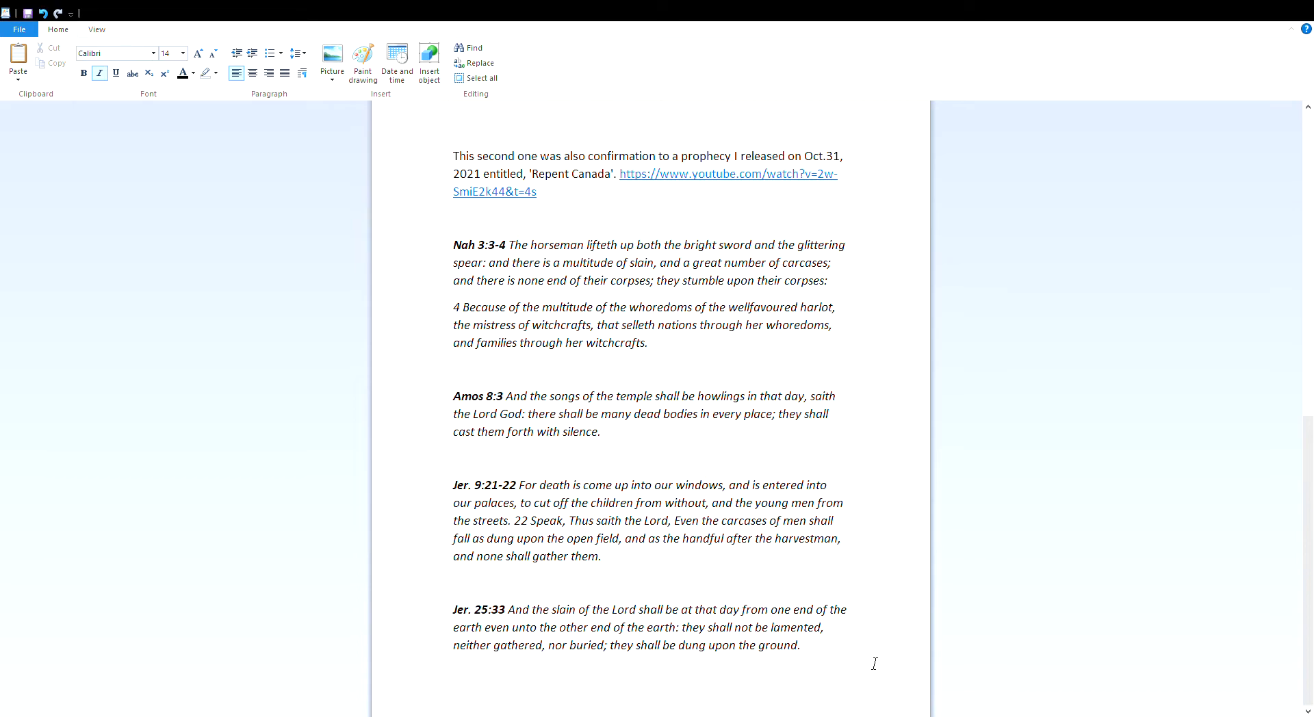
pyautogui.click(799, 646)
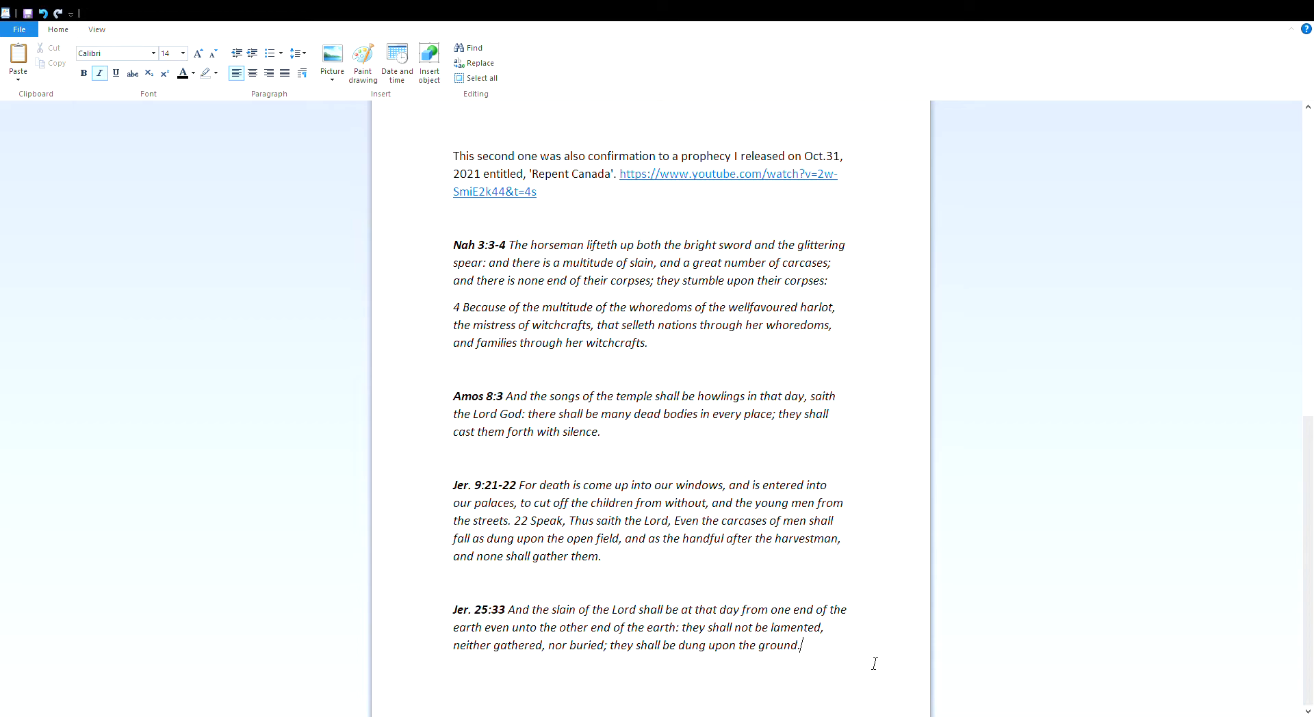